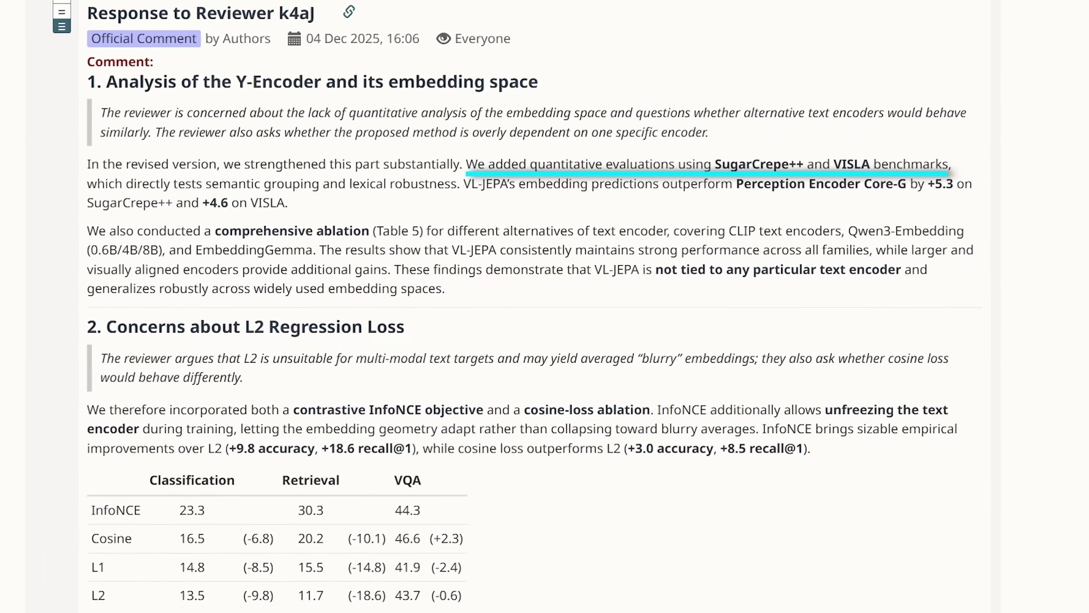
scroll("down", 3)
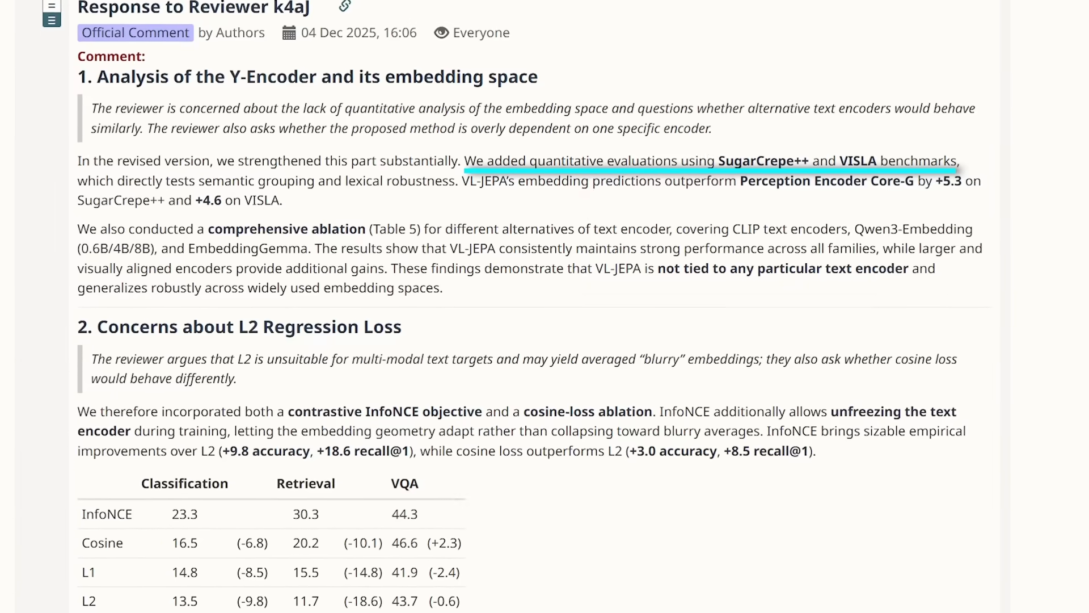